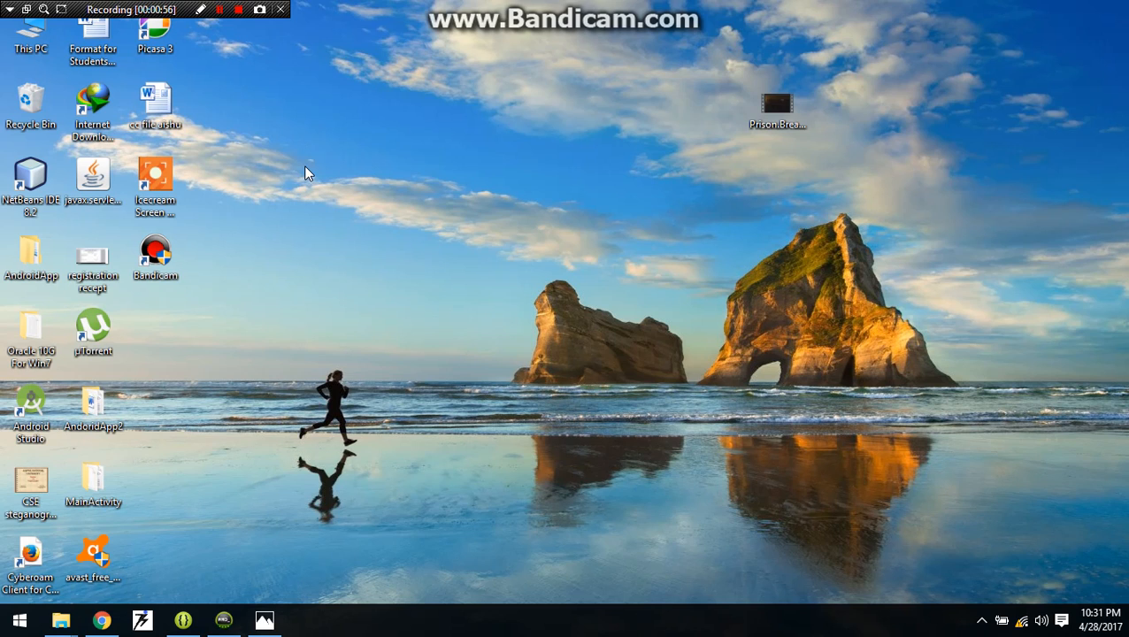
{"action": "mouse_move", "coordinate": [230, 523]}
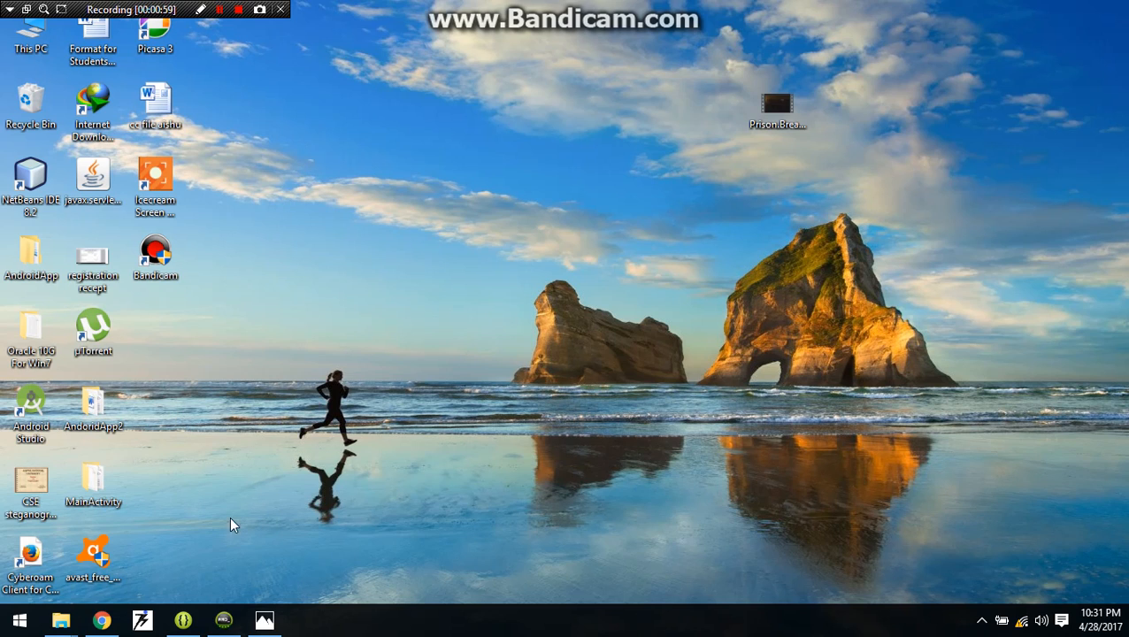
- Bring up the AVD emulator window showing the Women's Security App splash screen
{"action": "left_click", "coordinate": [264, 619]}
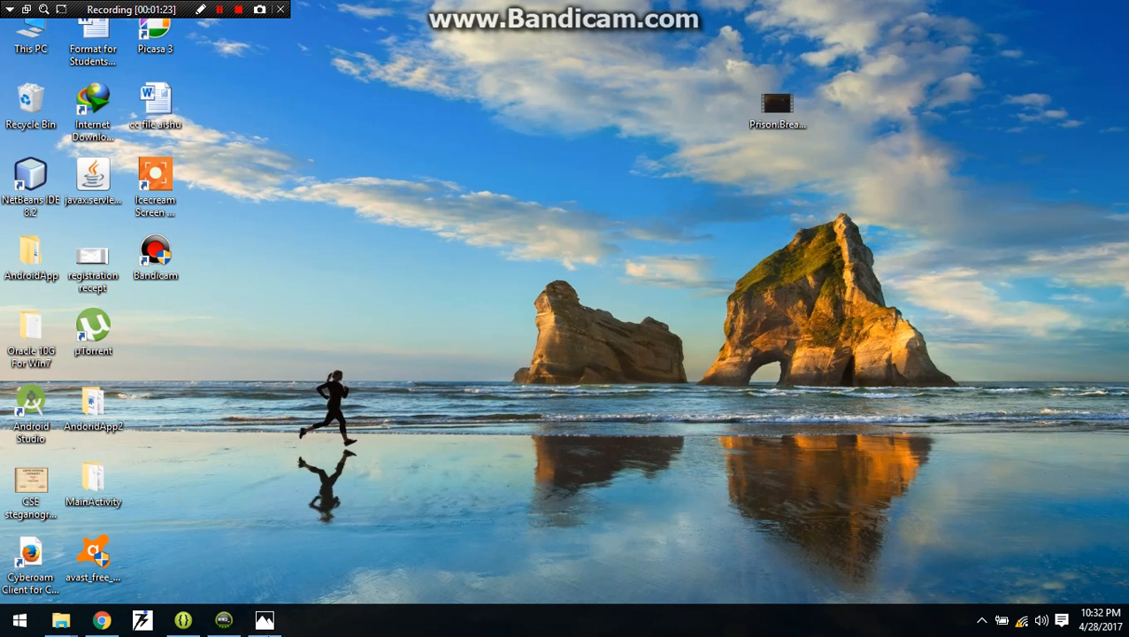
{"action": "left_click", "coordinate": [223, 620]}
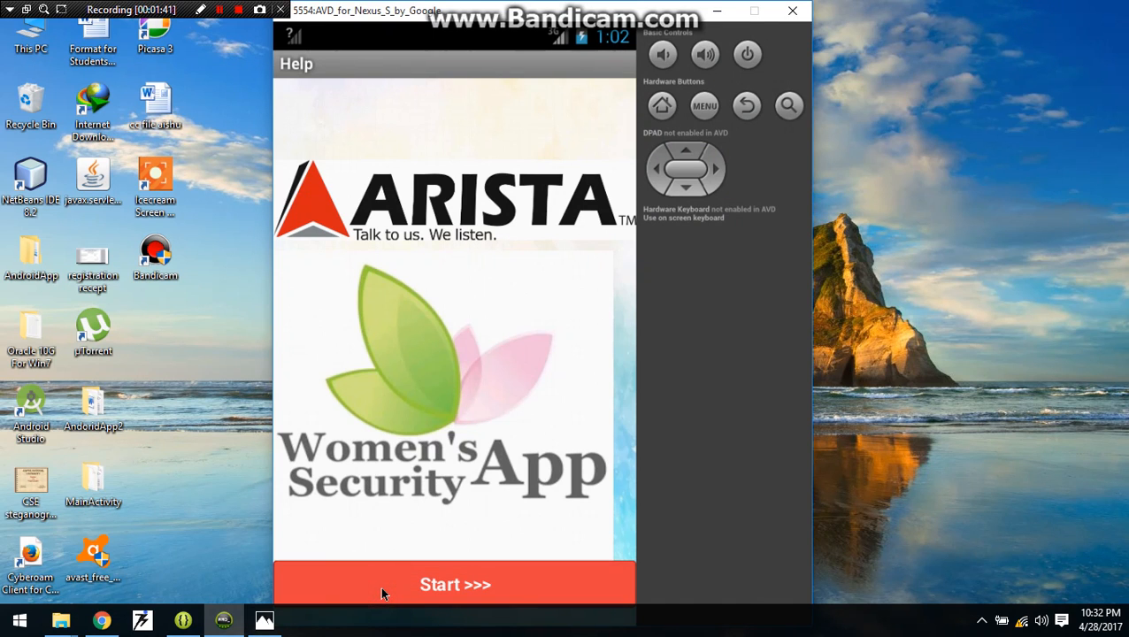
- Move past the Help app's intro screen with Start >>> to the New Registration form
{"action": "left_click", "coordinate": [455, 585]}
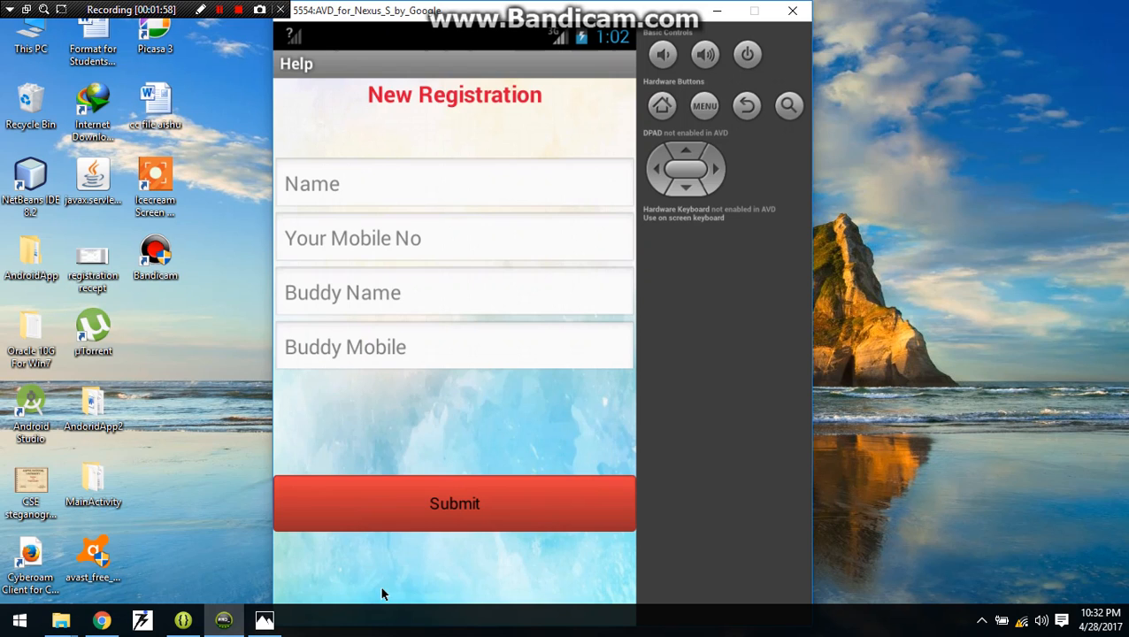
{"action": "left_click", "coordinate": [223, 9]}
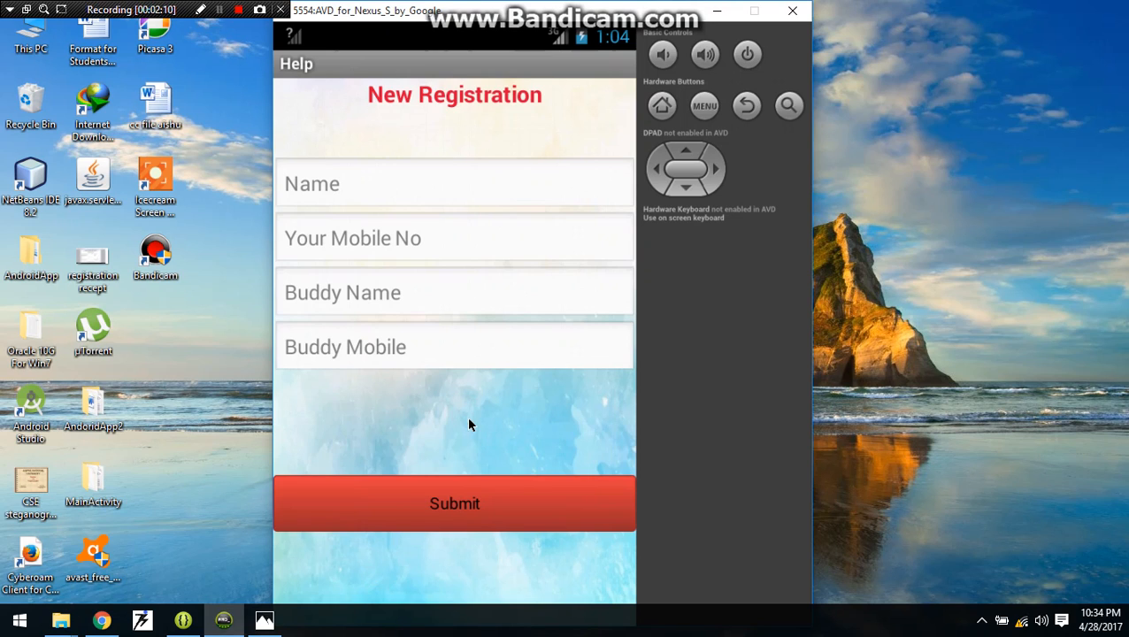
{"action": "mouse_move", "coordinate": [399, 216]}
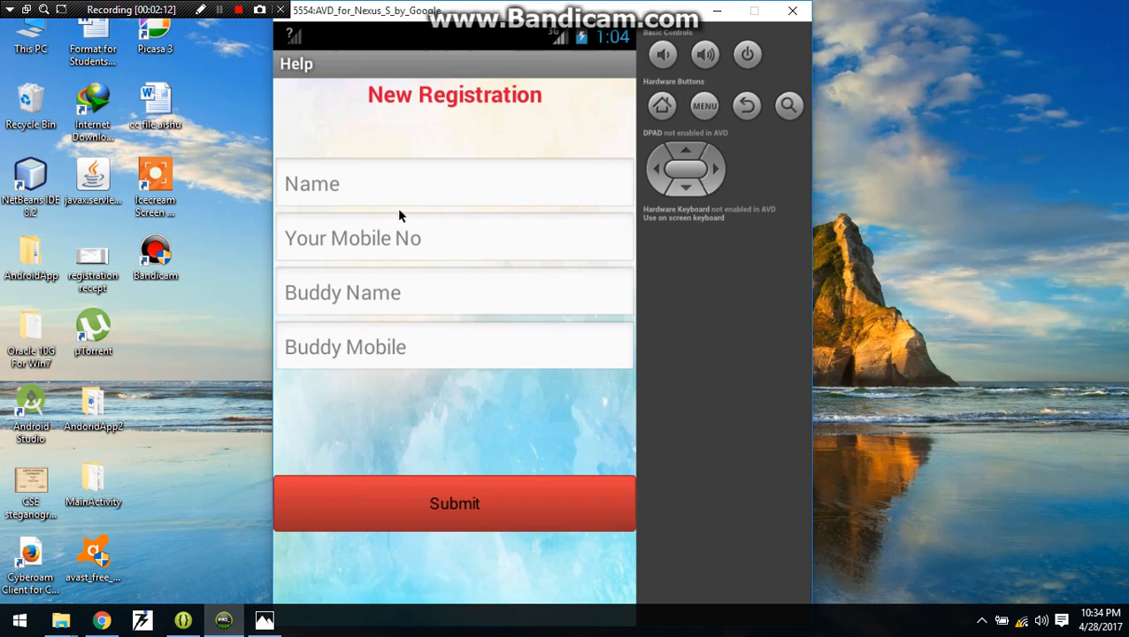
{"action": "left_click", "coordinate": [454, 183]}
{"action": "type", "text": "mall"}
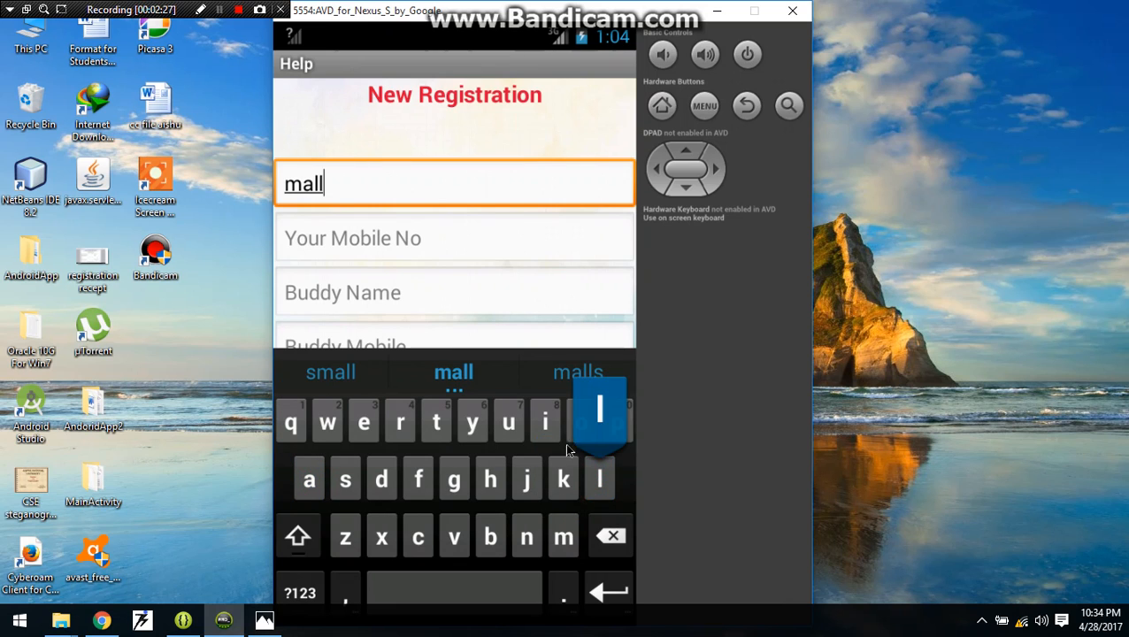
{"action": "left_click", "coordinate": [564, 479]}
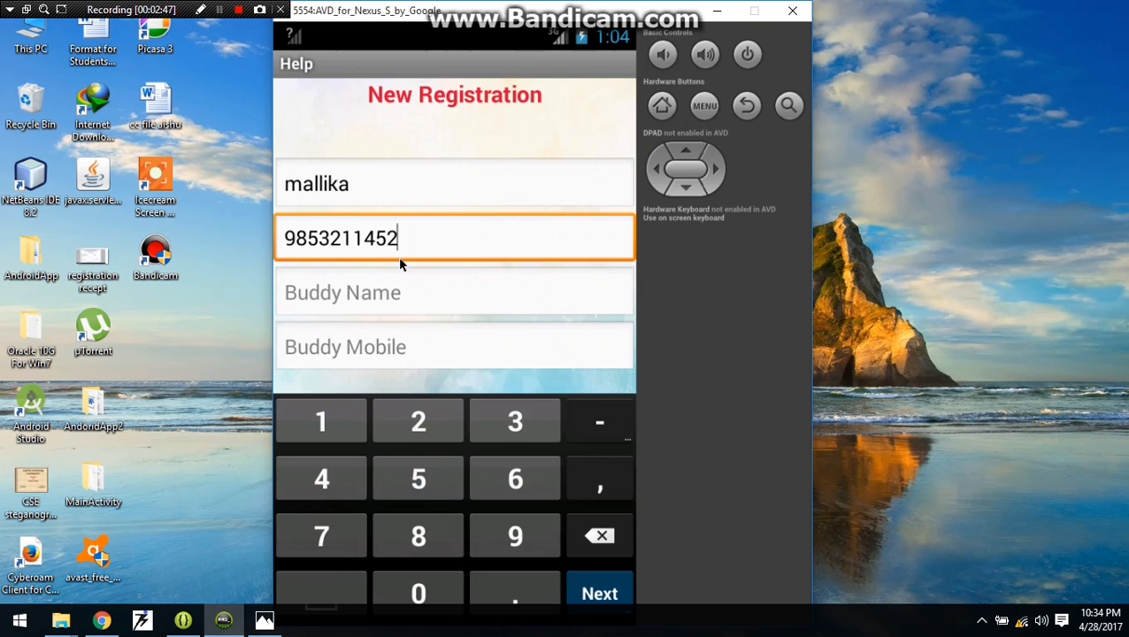
{"action": "left_click", "coordinate": [454, 292]}
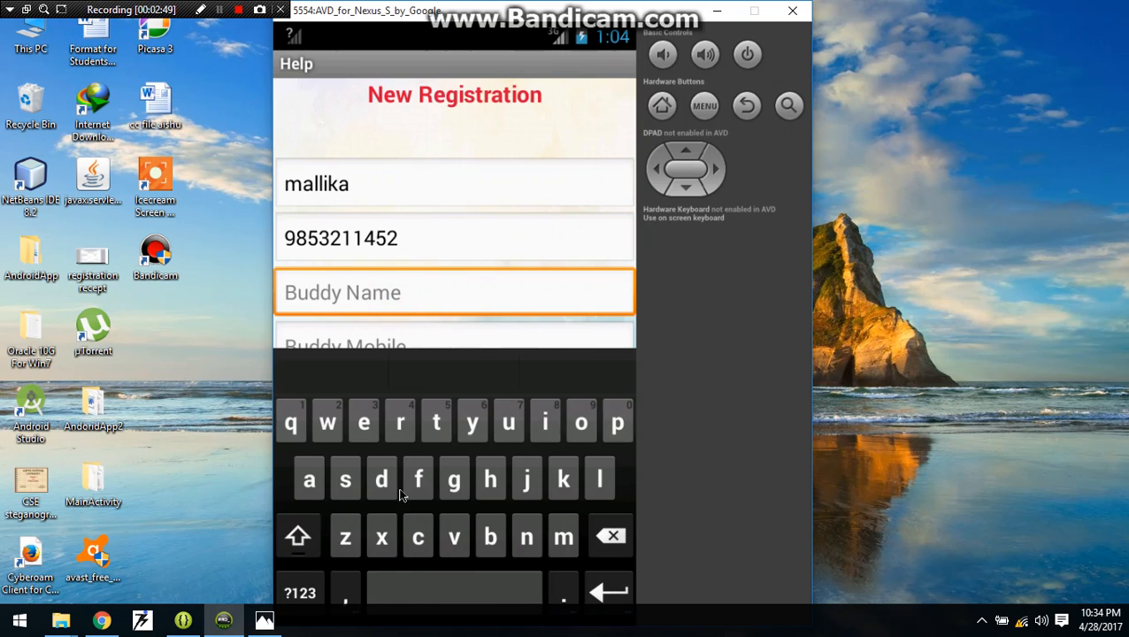
{"action": "mouse_move", "coordinate": [448, 590]}
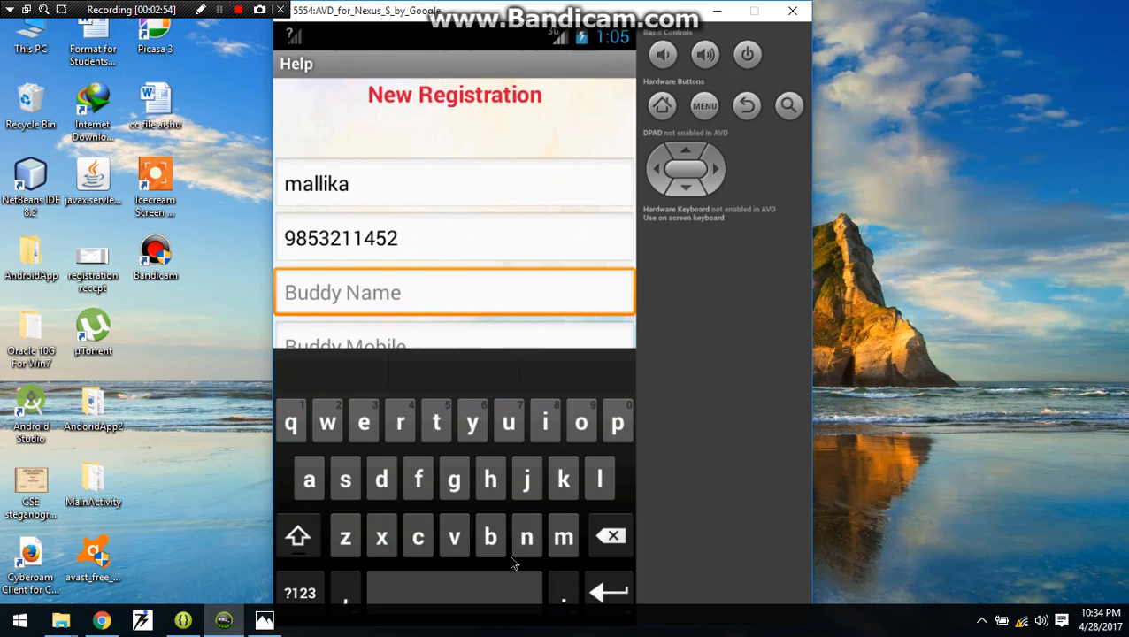
- Enter the buddy's name and mobile number, then submit the new registration
{"action": "left_click", "coordinate": [616, 421]}
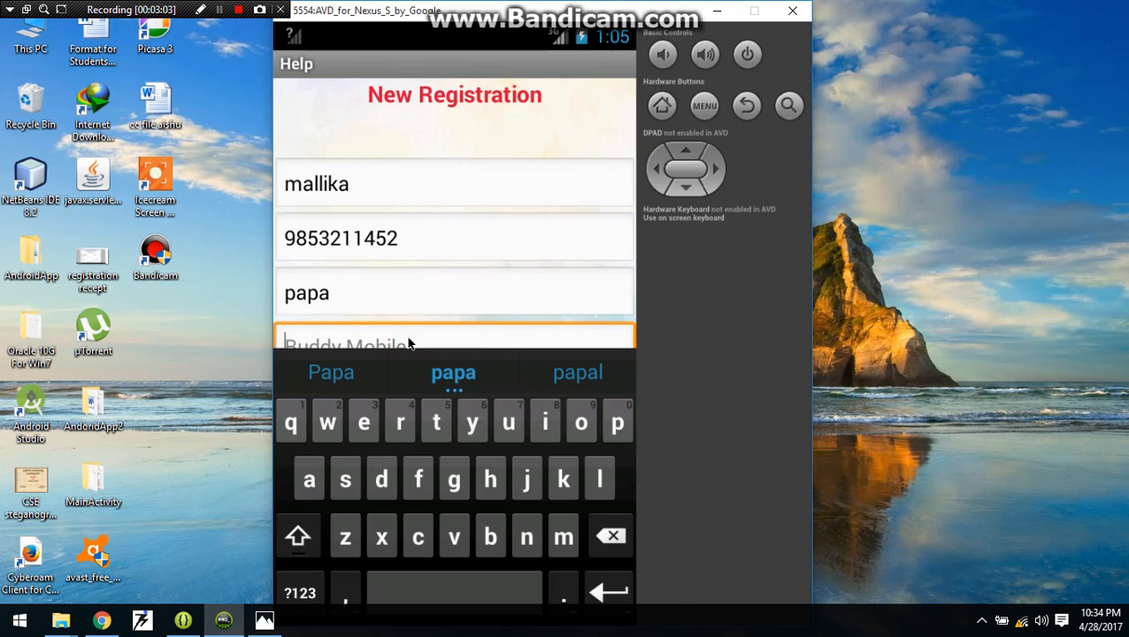
{"action": "left_click", "coordinate": [454, 340]}
{"action": "type", "text": "8"}
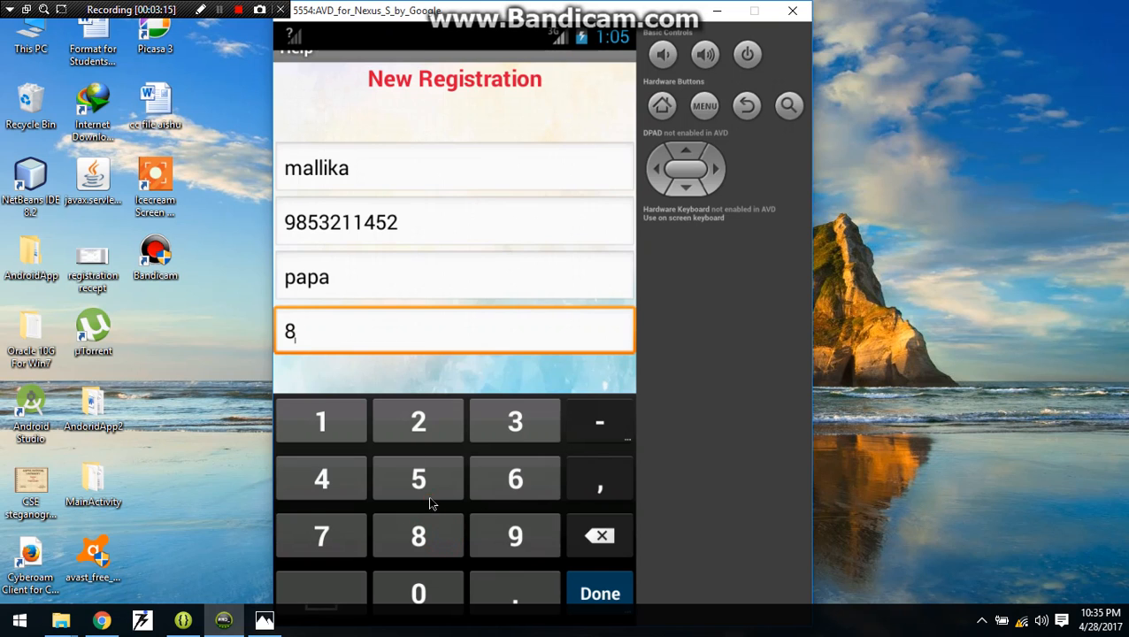
{"action": "left_click", "coordinate": [516, 420]}
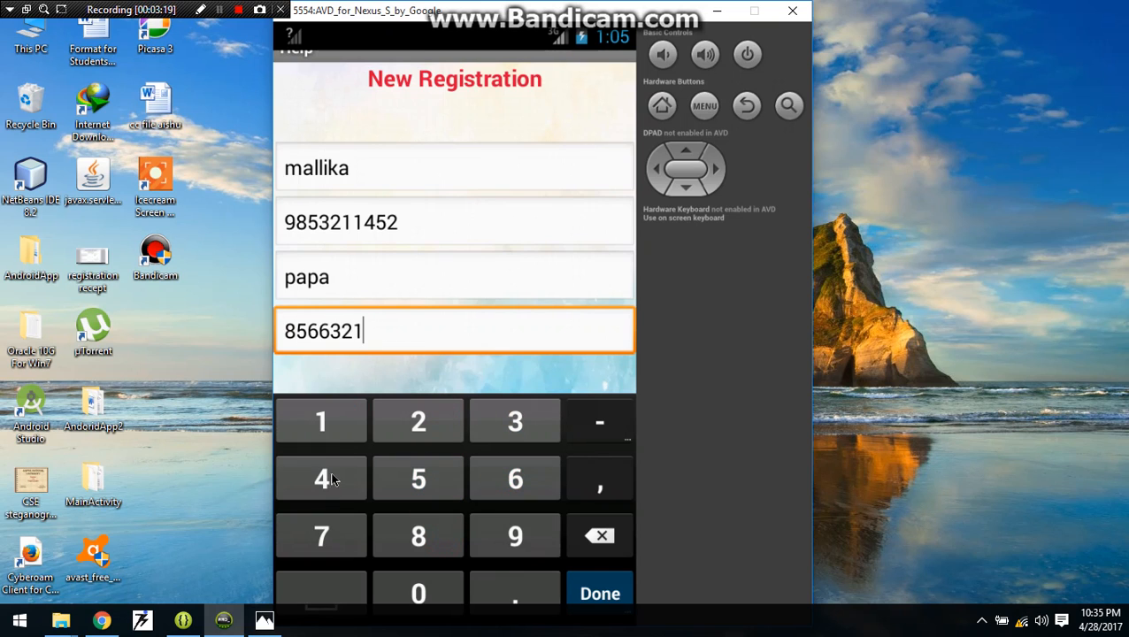
{"action": "type", "text": "456"}
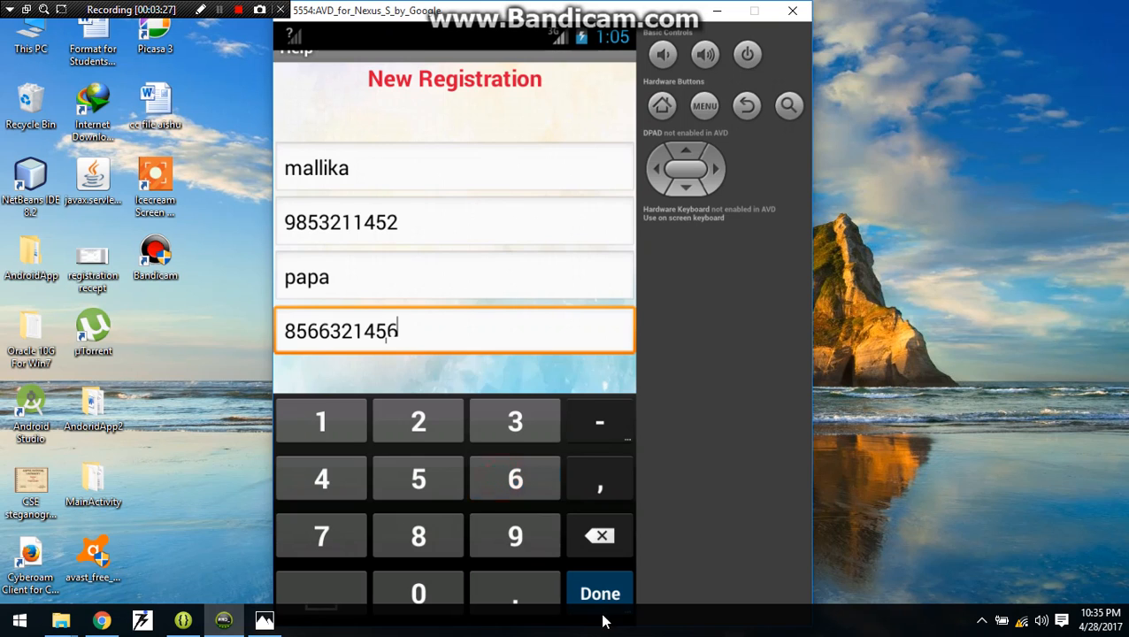
{"action": "left_click", "coordinate": [599, 593]}
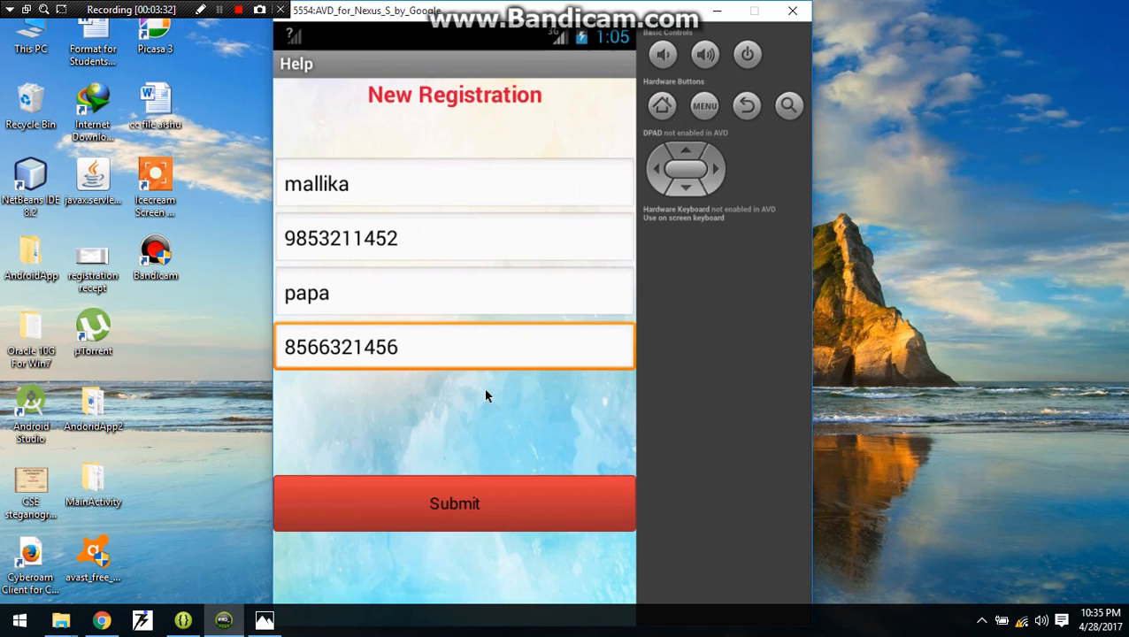
{"action": "mouse_move", "coordinate": [402, 494]}
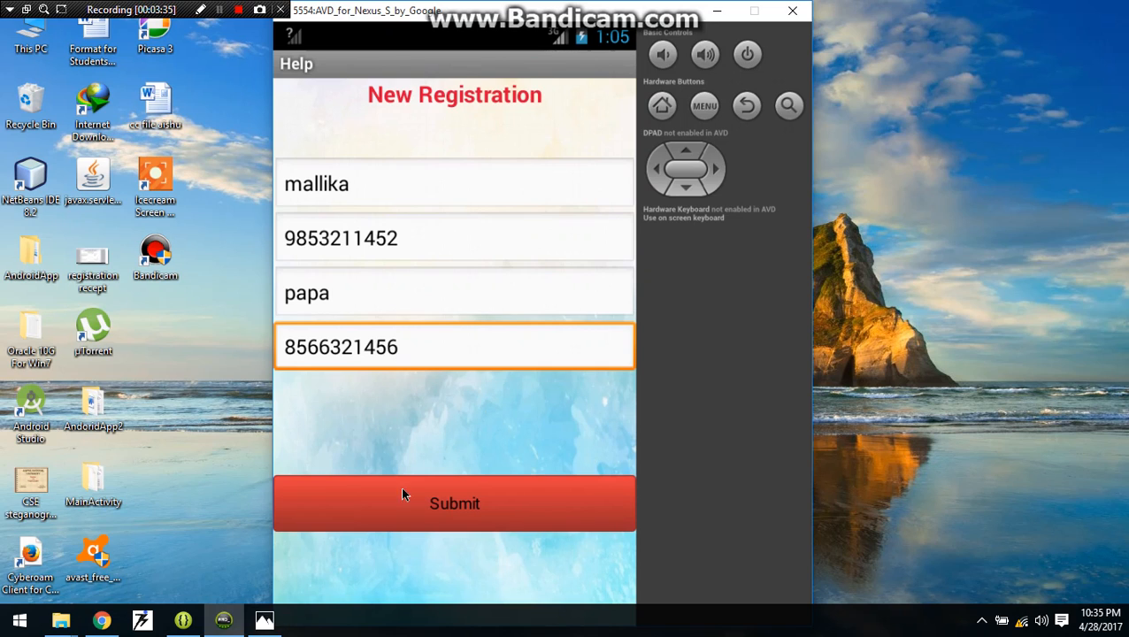
{"action": "left_click", "coordinate": [454, 502]}
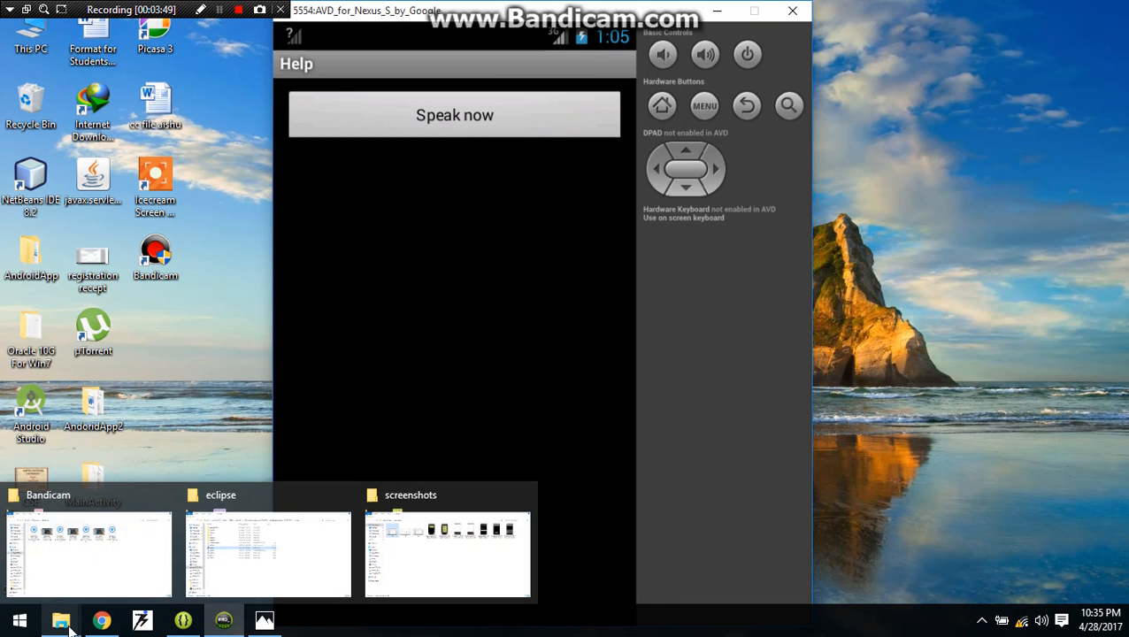
{"action": "mouse_move", "coordinate": [266, 553]}
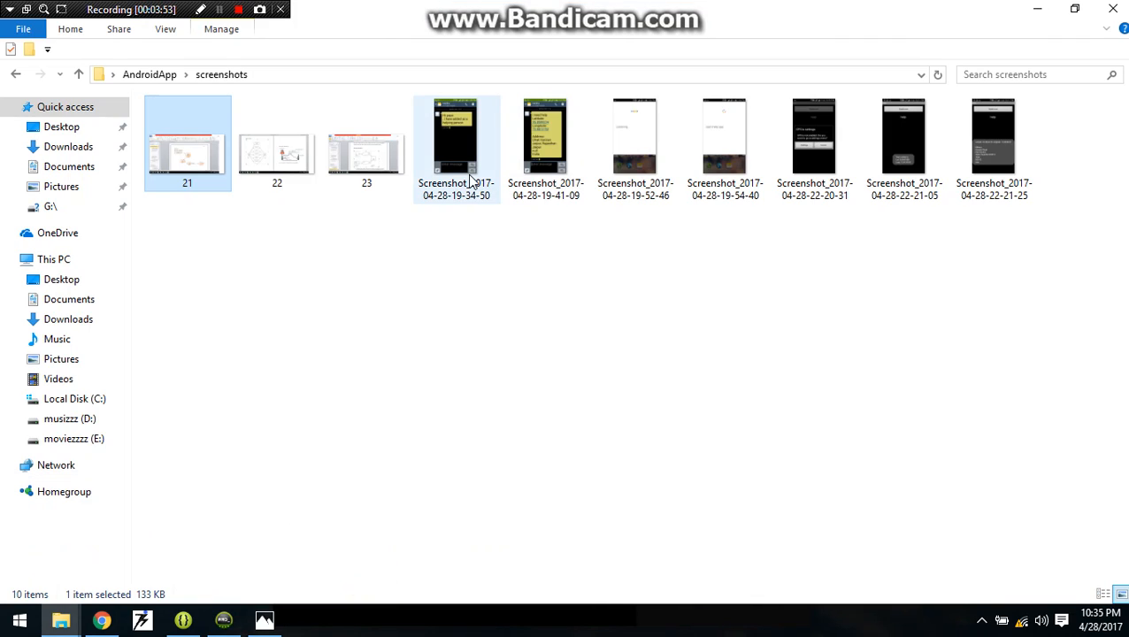
- Open the AndroidApp screenshots folder in File Explorer
{"action": "double_click", "coordinate": [456, 141]}
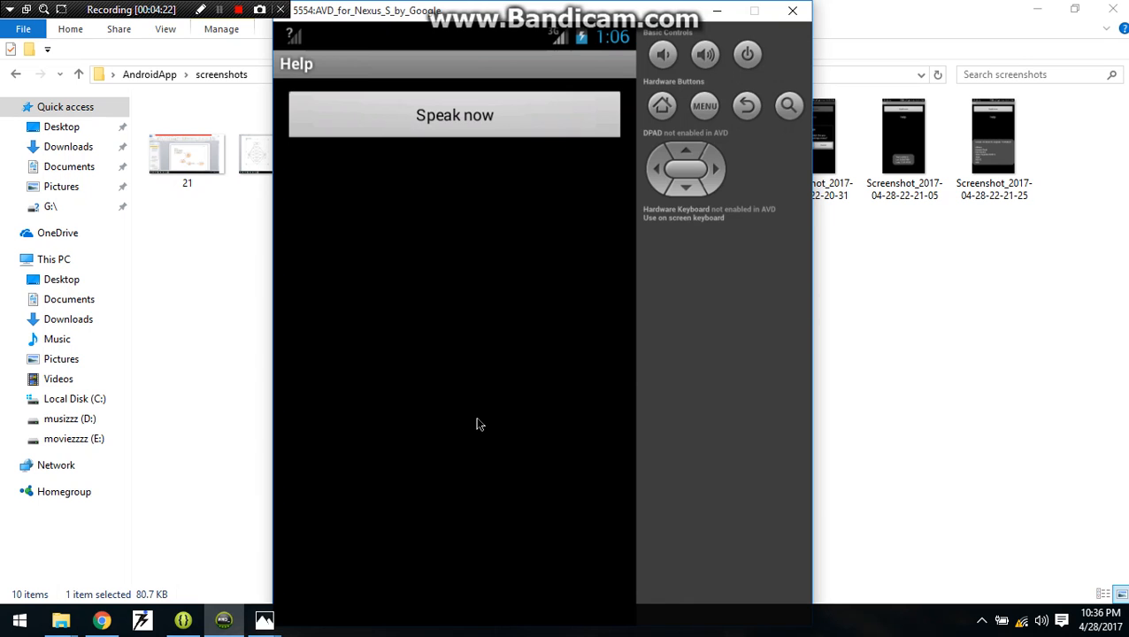
- Try Speak now, which reports no Speech to Text support, then minimize the emulator
{"action": "left_click", "coordinate": [219, 10]}
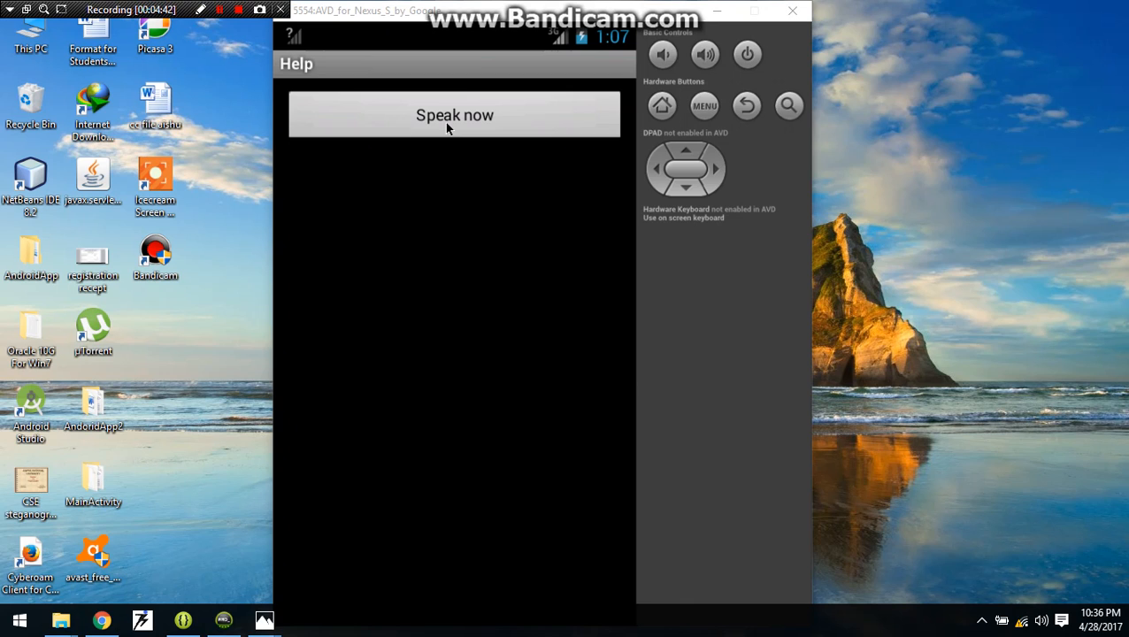
{"action": "left_click", "coordinate": [454, 115]}
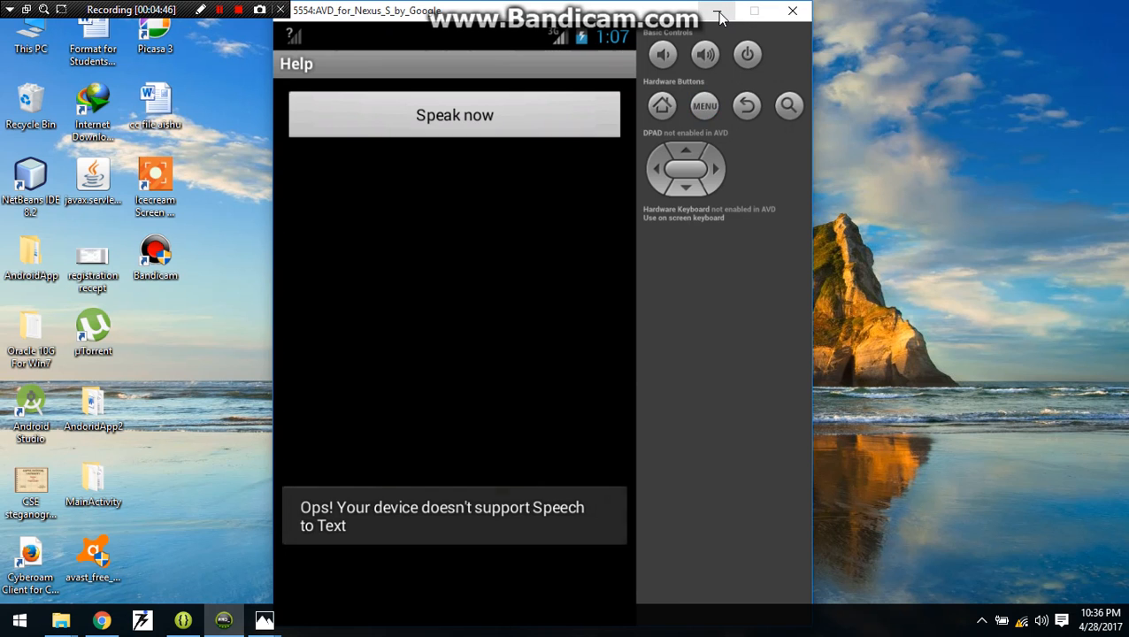
{"action": "left_click", "coordinate": [791, 11]}
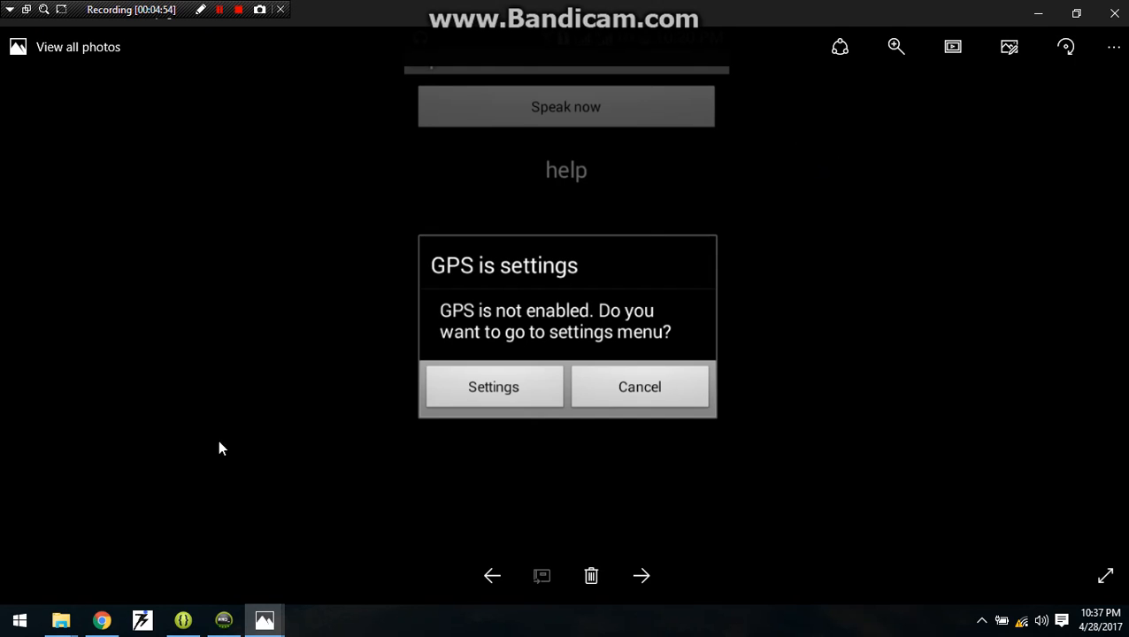
{"action": "mouse_move", "coordinate": [209, 453]}
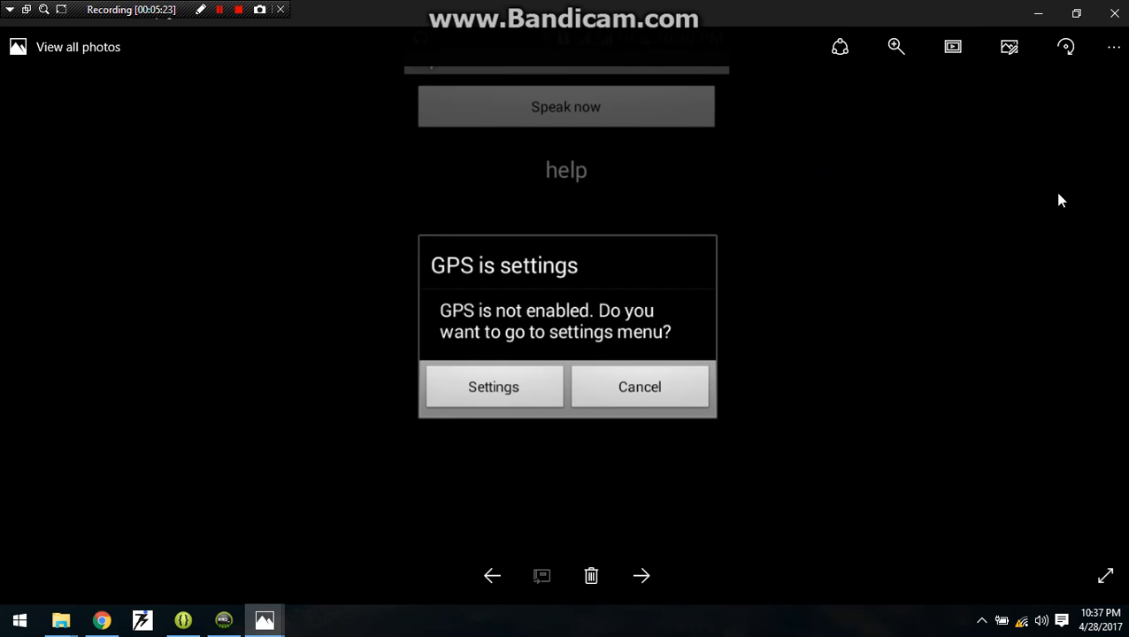
- Advance from the GPS dialog screenshot to the latitude/longitude location screenshot
{"action": "left_click", "coordinate": [638, 387]}
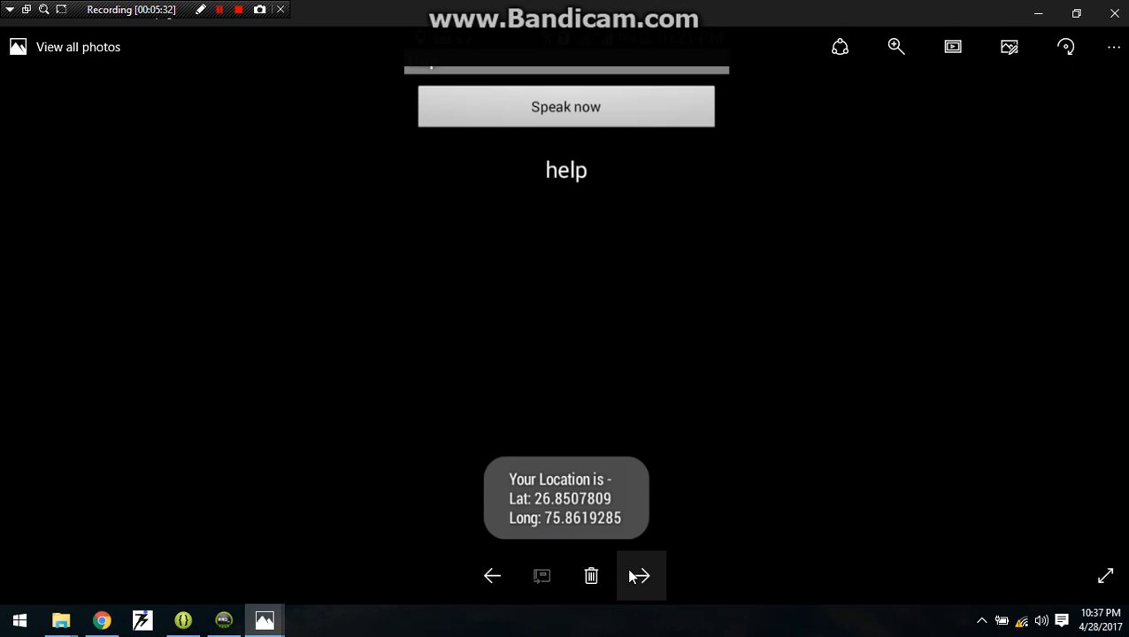
- Advance to the next saved screenshot, the report's Data Flow Diagram page
{"action": "left_click", "coordinate": [640, 575]}
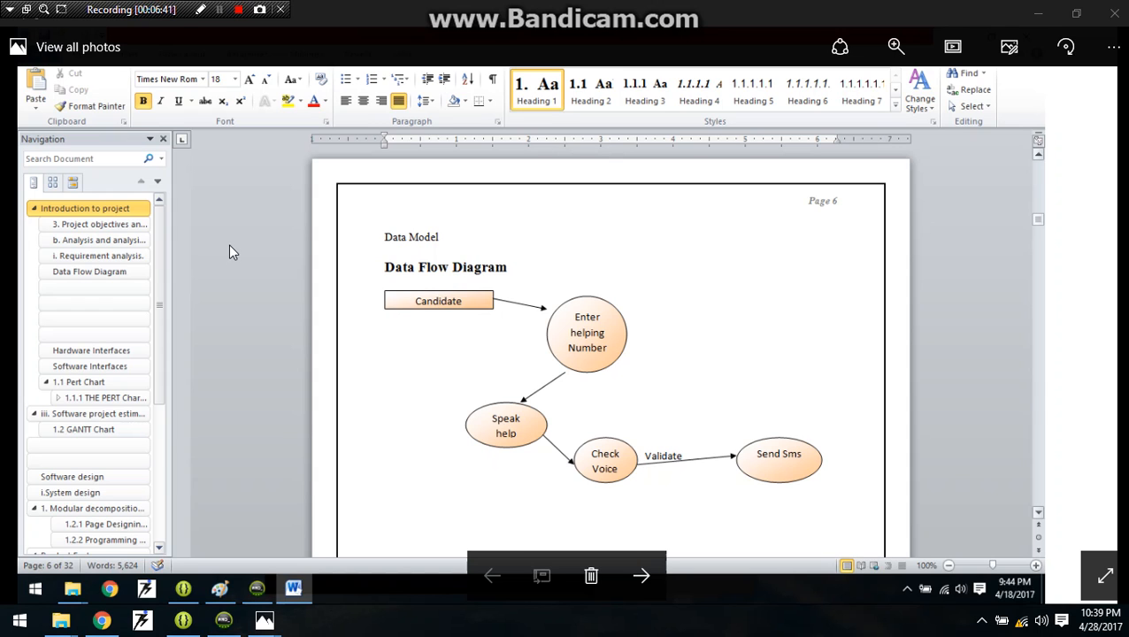
- Switch to Eclipse showing the project's MainActivity.java code and launch log
{"action": "left_click", "coordinate": [220, 9]}
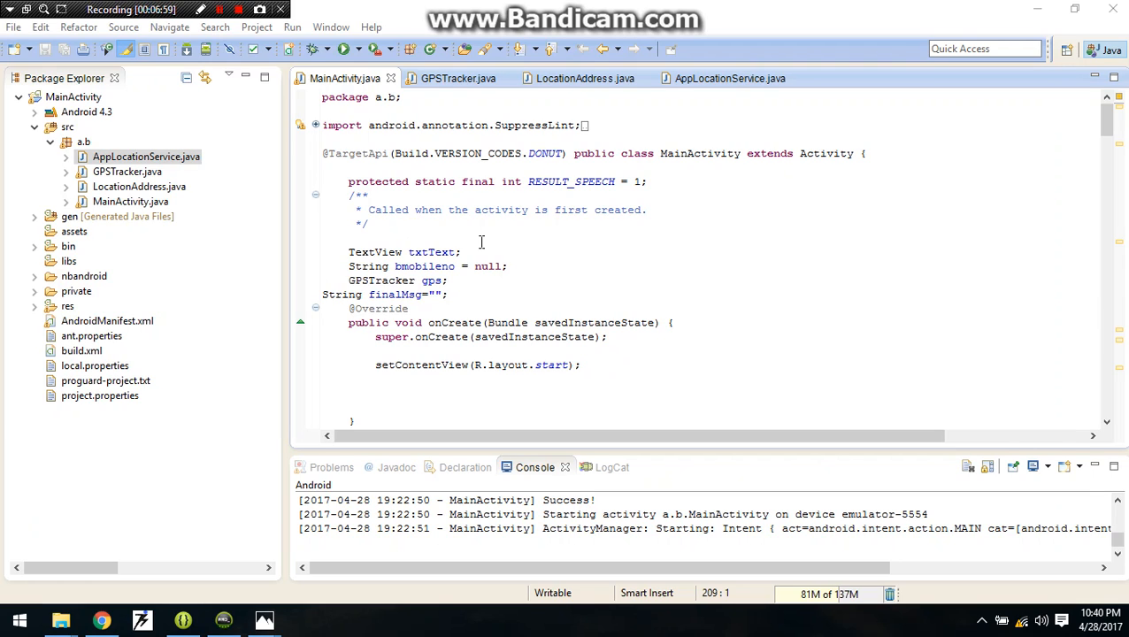
{"action": "mouse_move", "coordinate": [543, 319]}
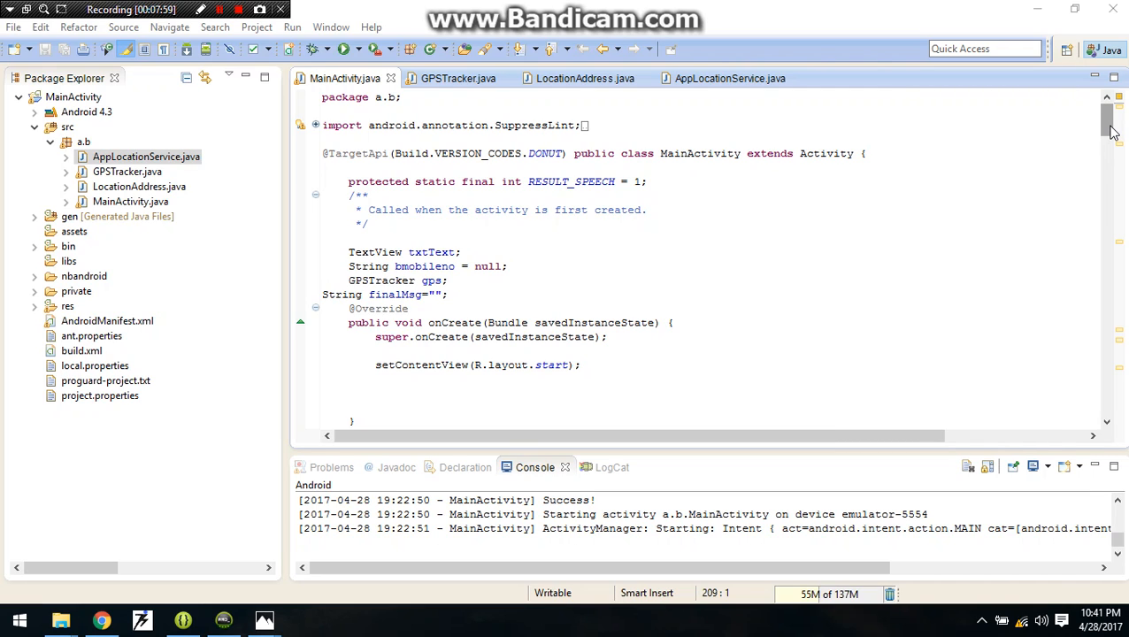
{"action": "mouse_move", "coordinate": [995, 23]}
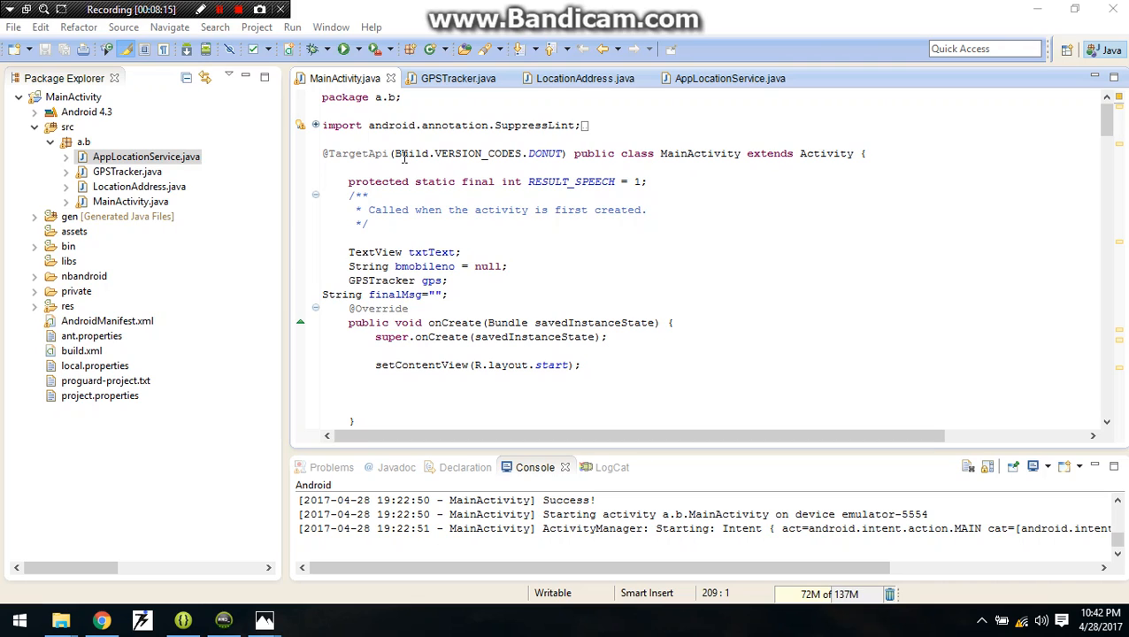
{"action": "left_click", "coordinate": [221, 8]}
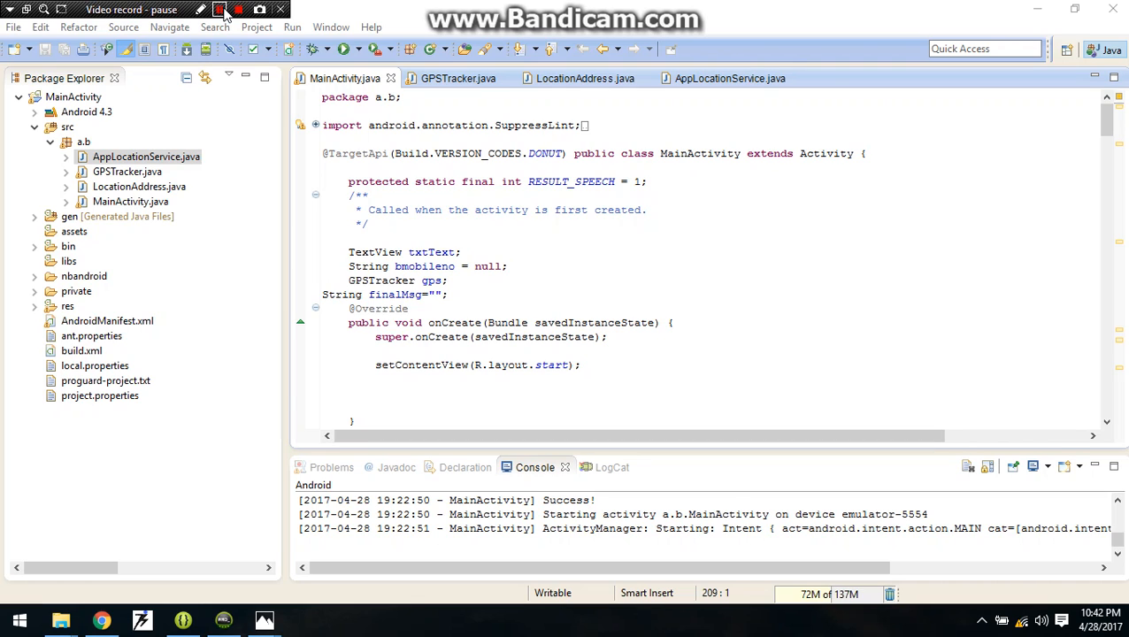
{"action": "left_click", "coordinate": [220, 10]}
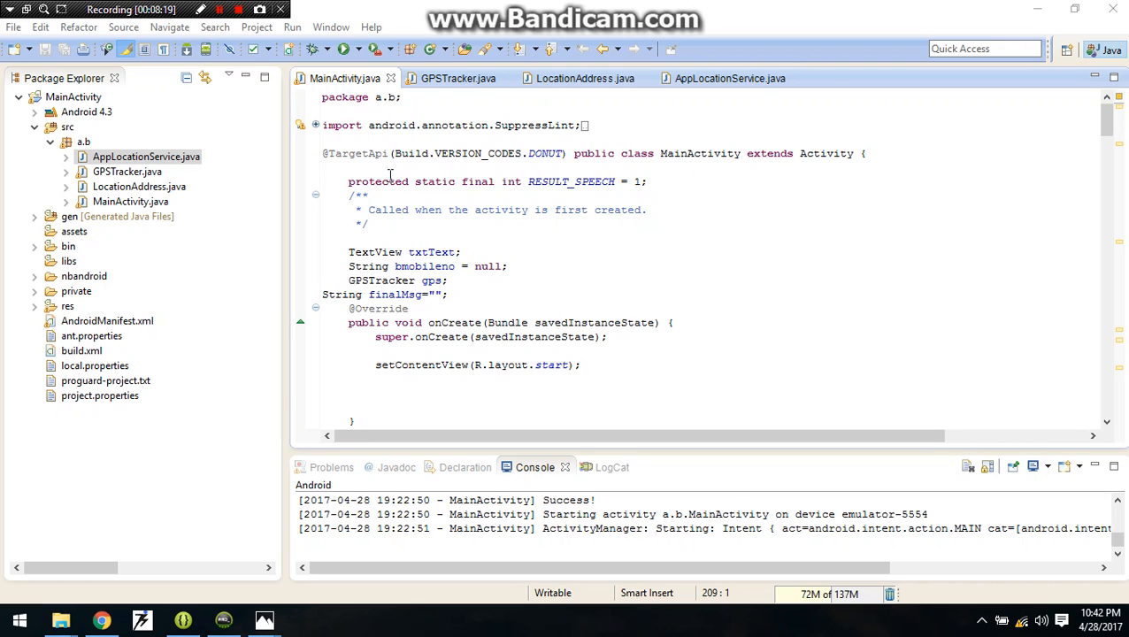